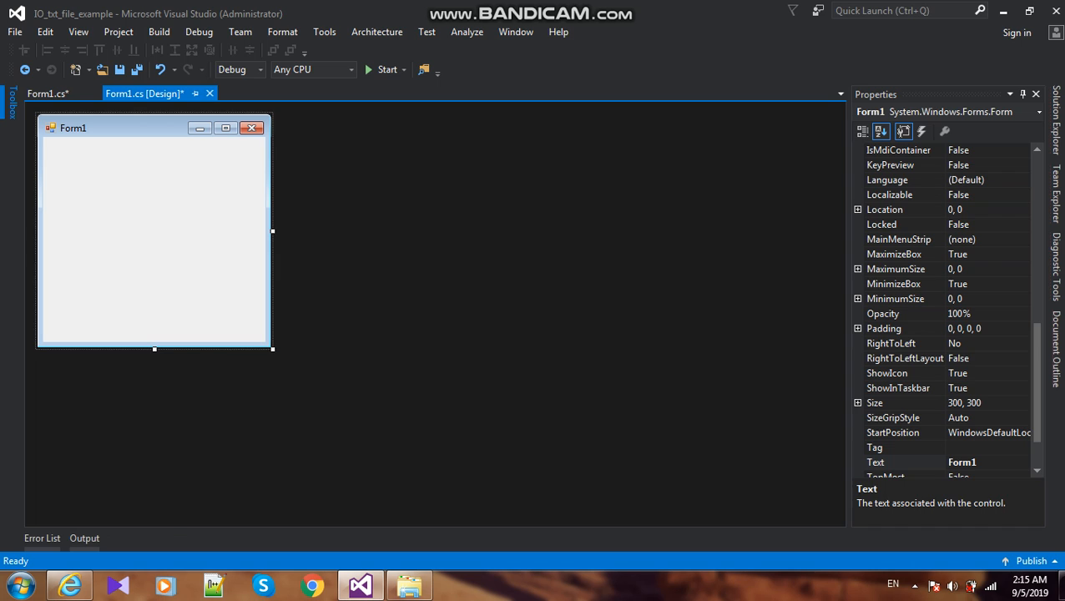
# Search the Toolbox for the Button control
pyautogui.click(12, 94)
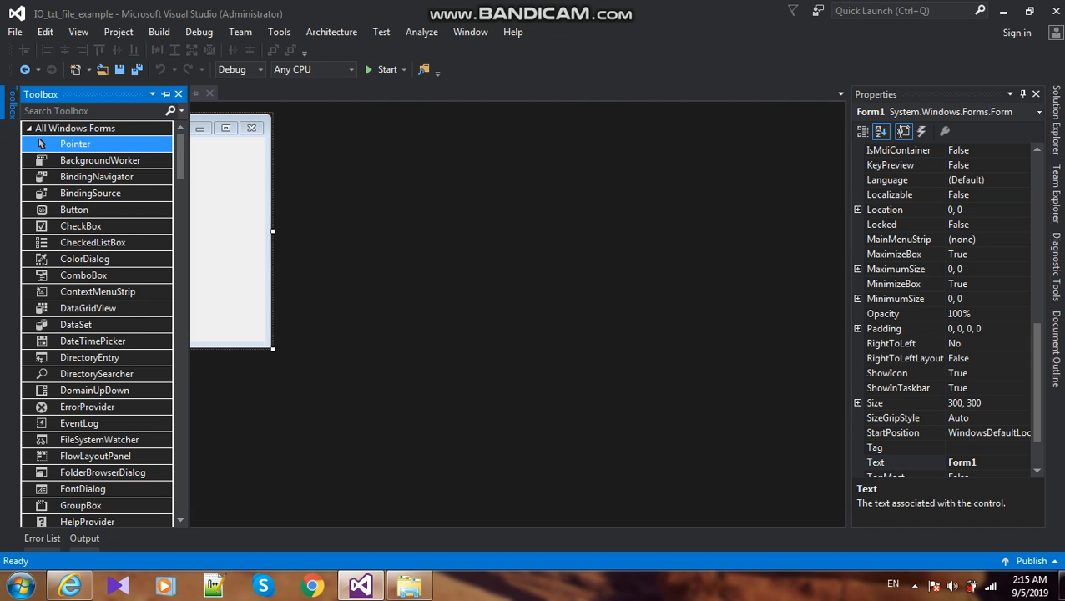
pyautogui.click(83, 110)
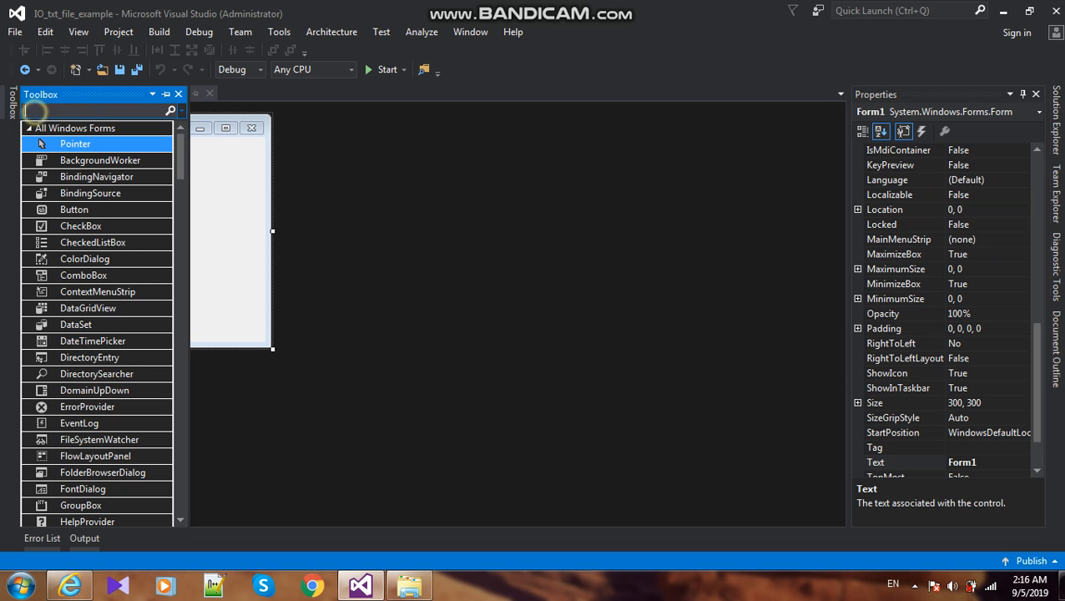
pyautogui.write('butto')
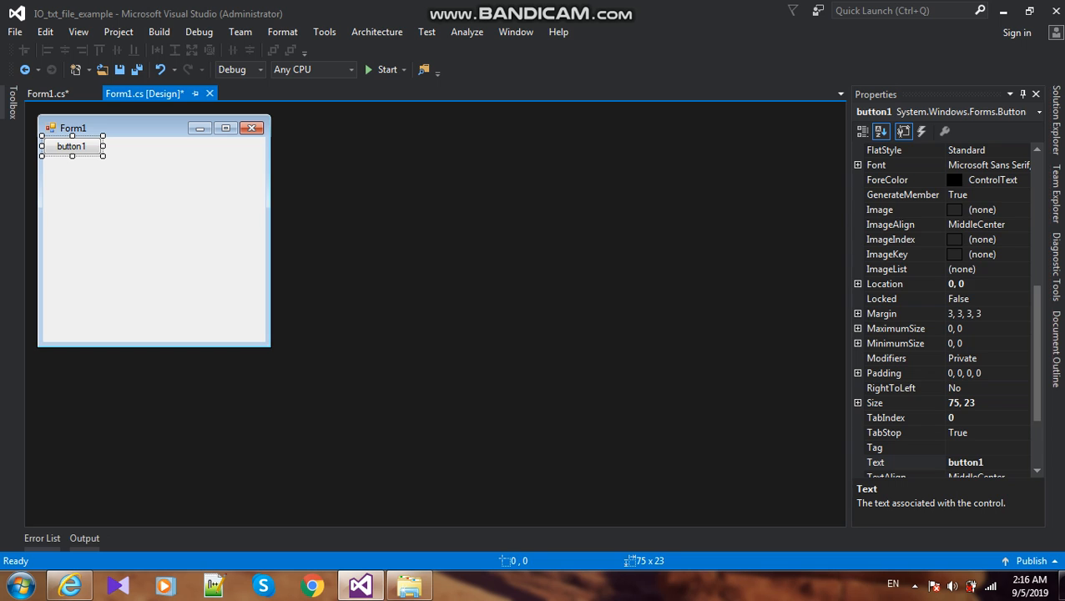
# Place a large button near the form's bottom, captioned Create
pyautogui.moveTo(71, 146); pyautogui.dragTo(204, 278)
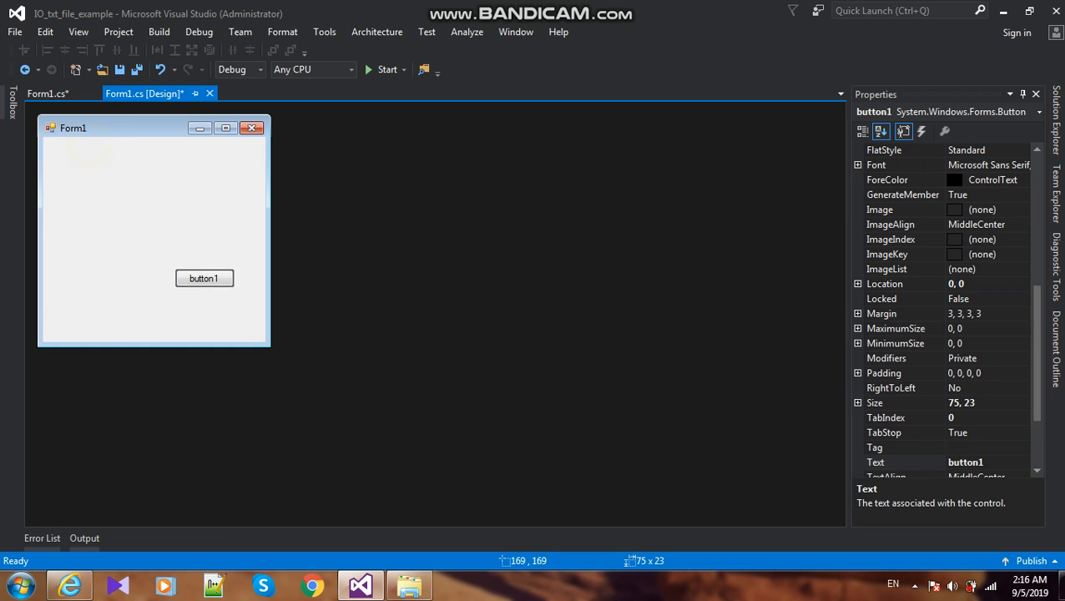
pyautogui.moveTo(204, 277); pyautogui.dragTo(161, 285)
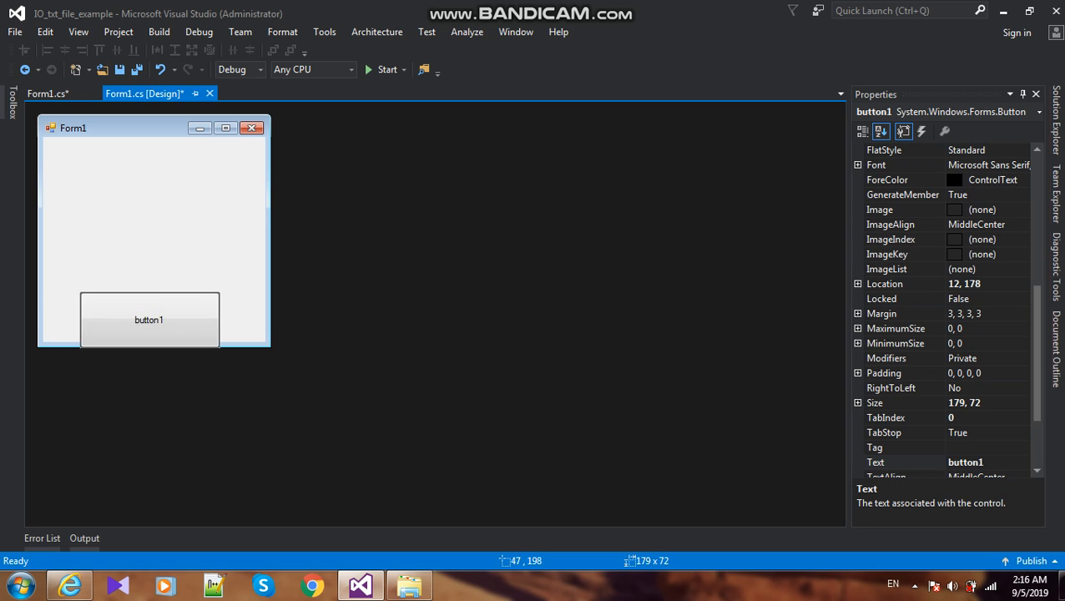
pyautogui.moveTo(149, 319); pyautogui.dragTo(153, 313)
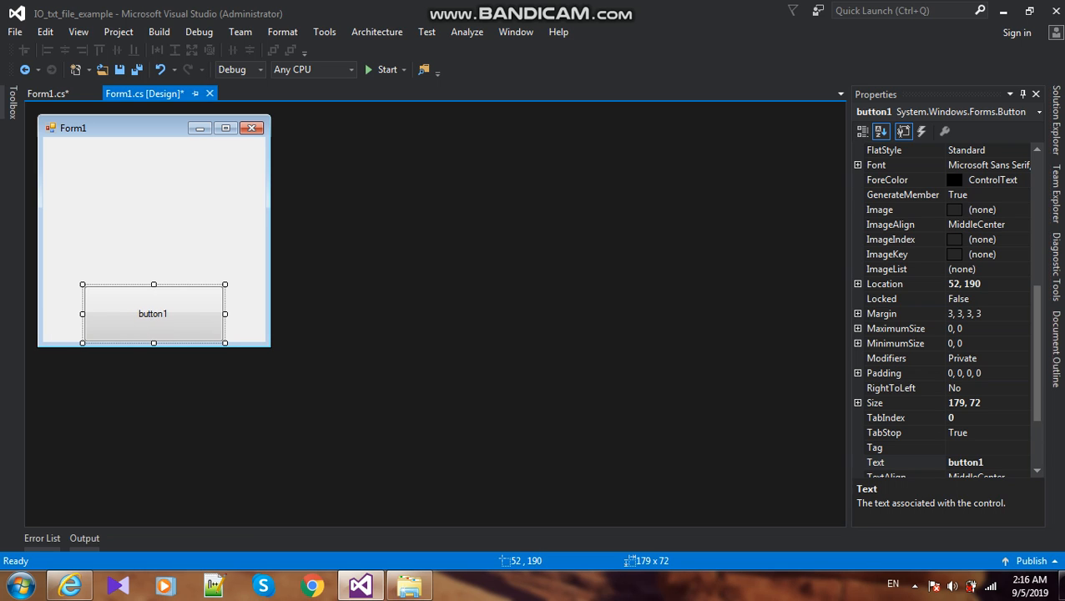
pyautogui.click(906, 461)
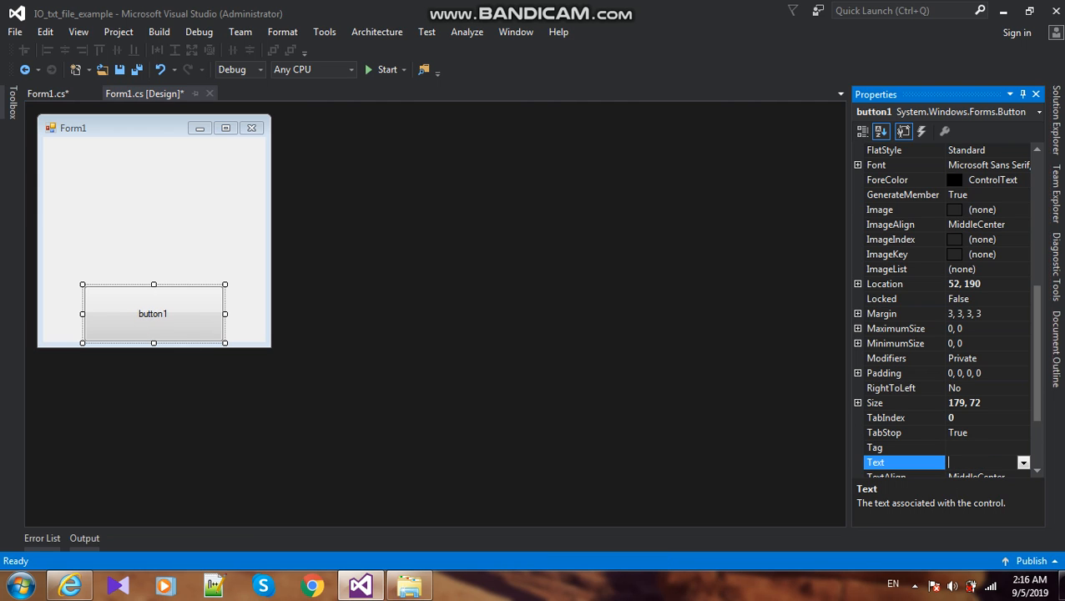
pyautogui.write('Create')
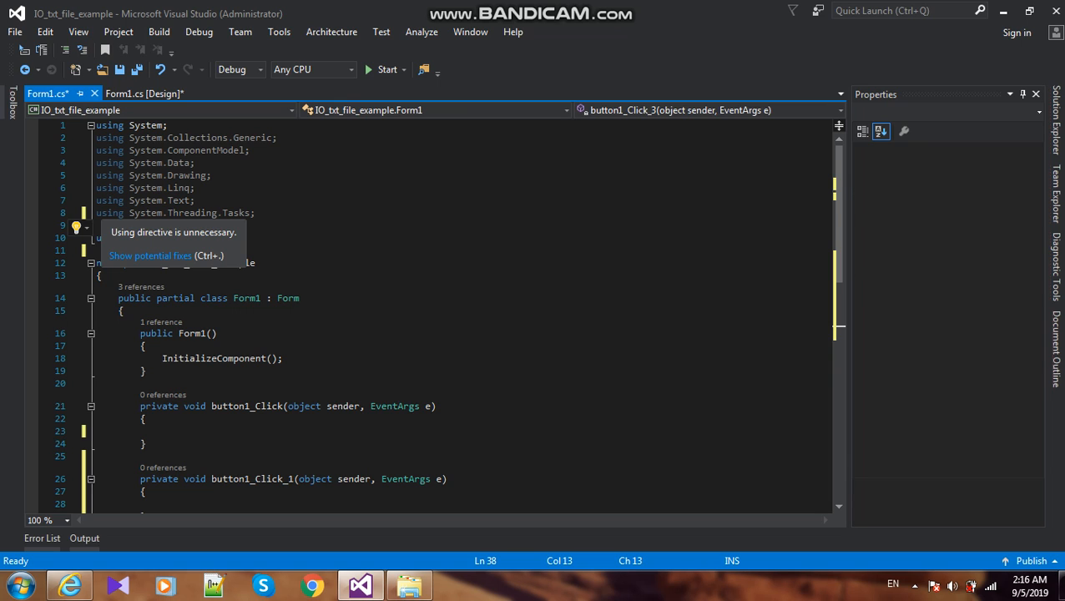
# Add the directive 'using System.IO;' to Form1.cs
pyautogui.write('us')
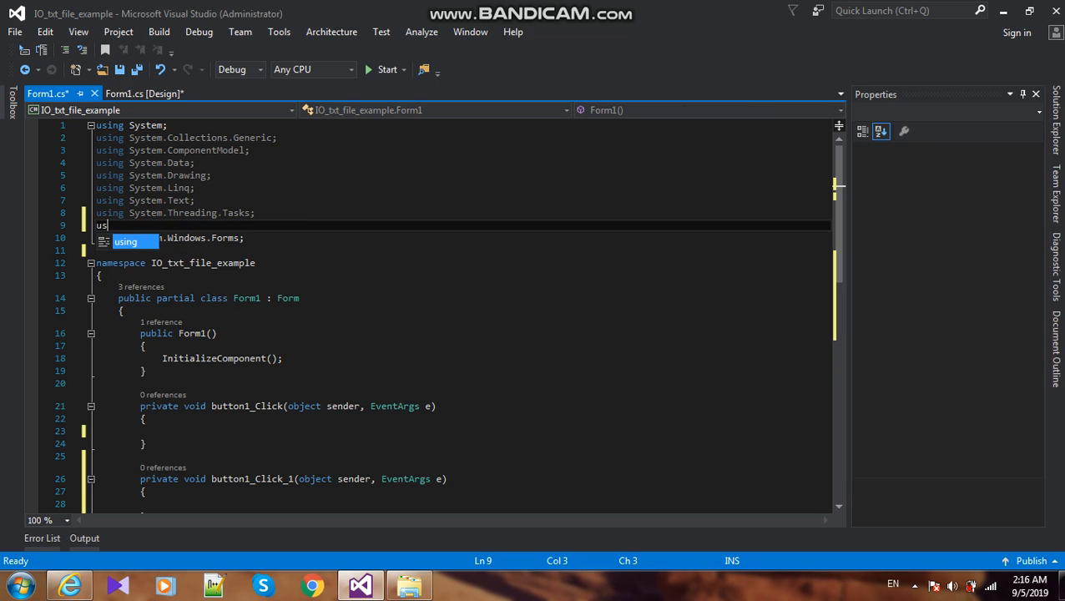
pyautogui.write('sys')
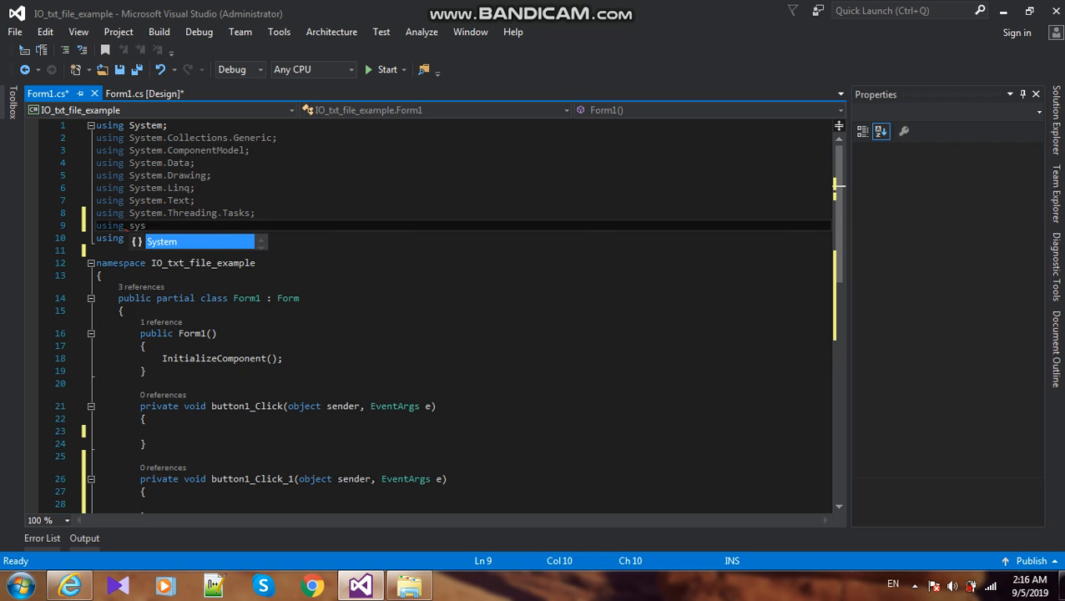
pyautogui.write('.IO')
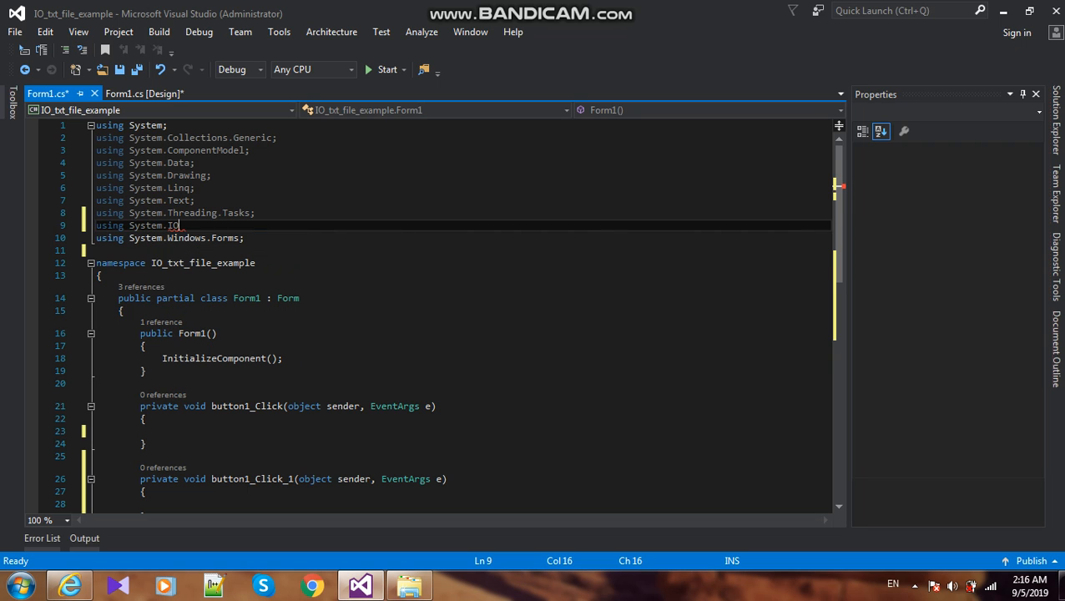
pyautogui.write(';')
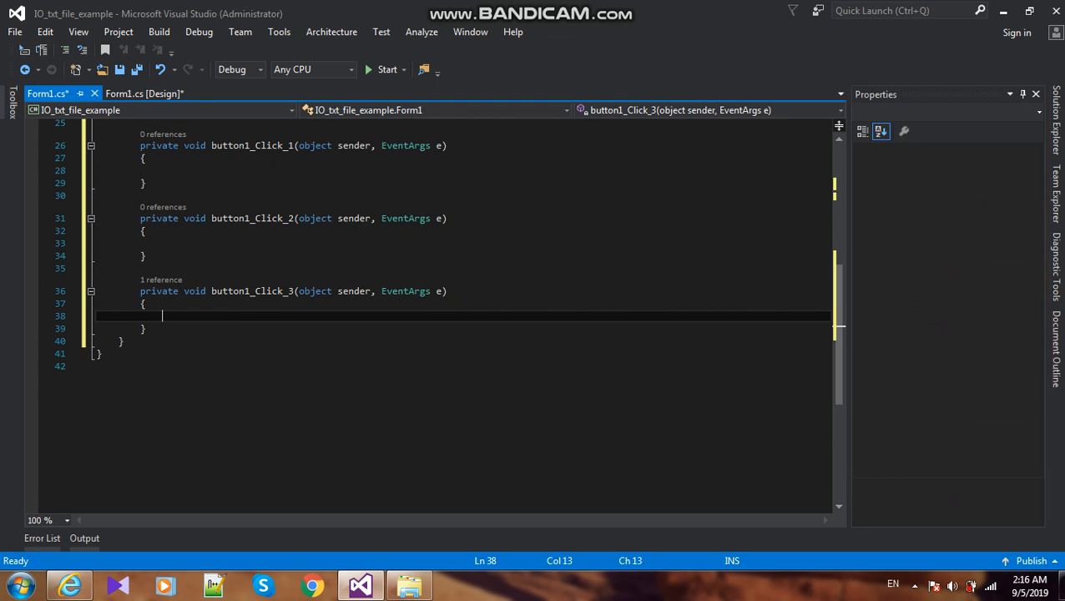
# In button1_Click_3, declare StreamWriter test1 for @"E:\test_folder/txt1_file.txt"
pyautogui.write('stre')
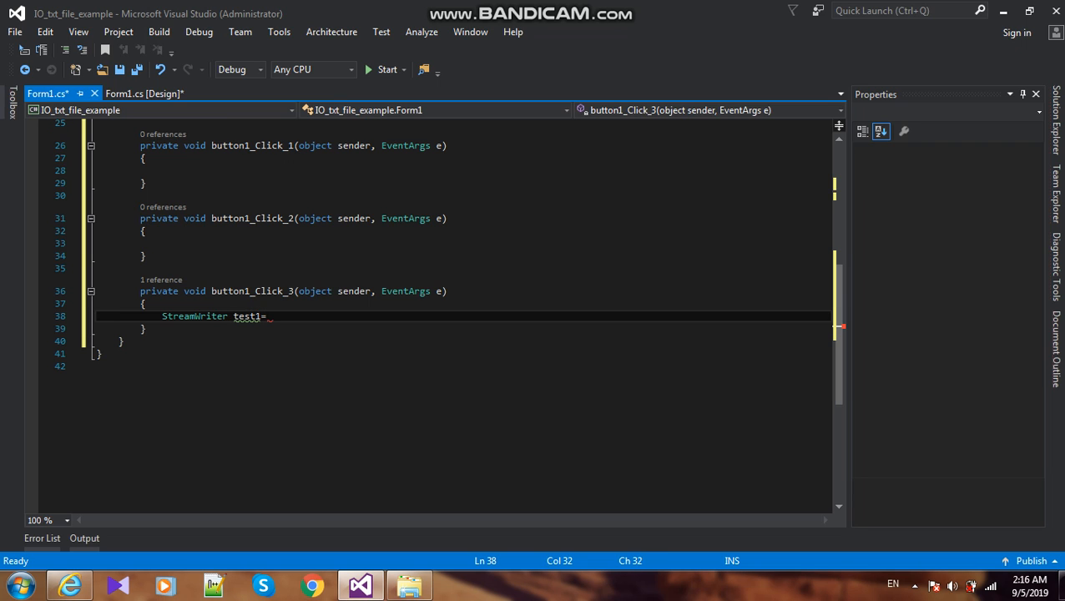
pyautogui.write('new StreamWriter')
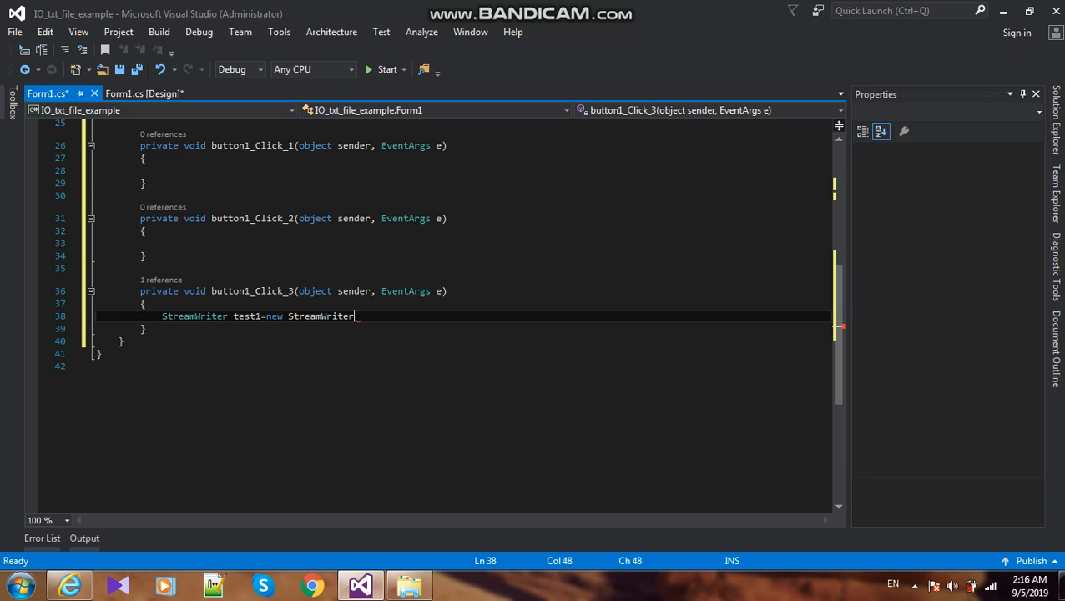
pyautogui.write('("")')
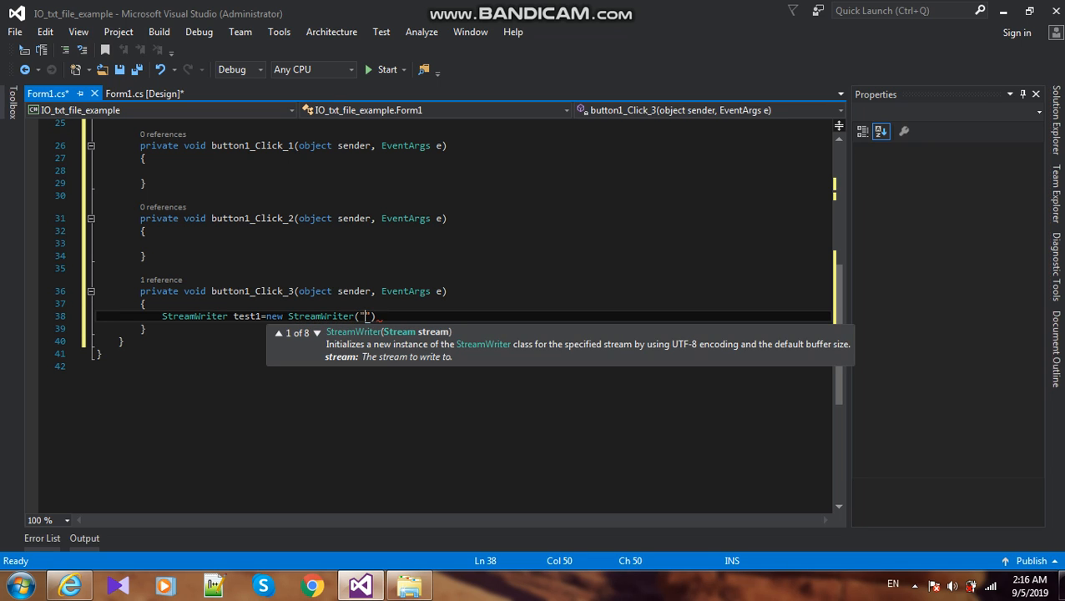
pyautogui.write('@')
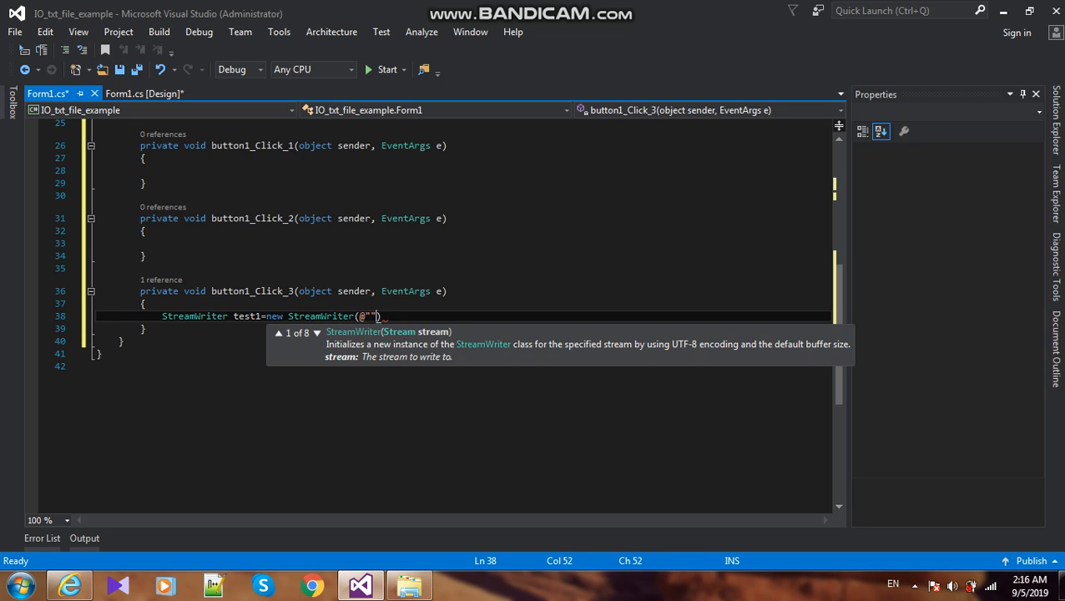
pyautogui.write(');')
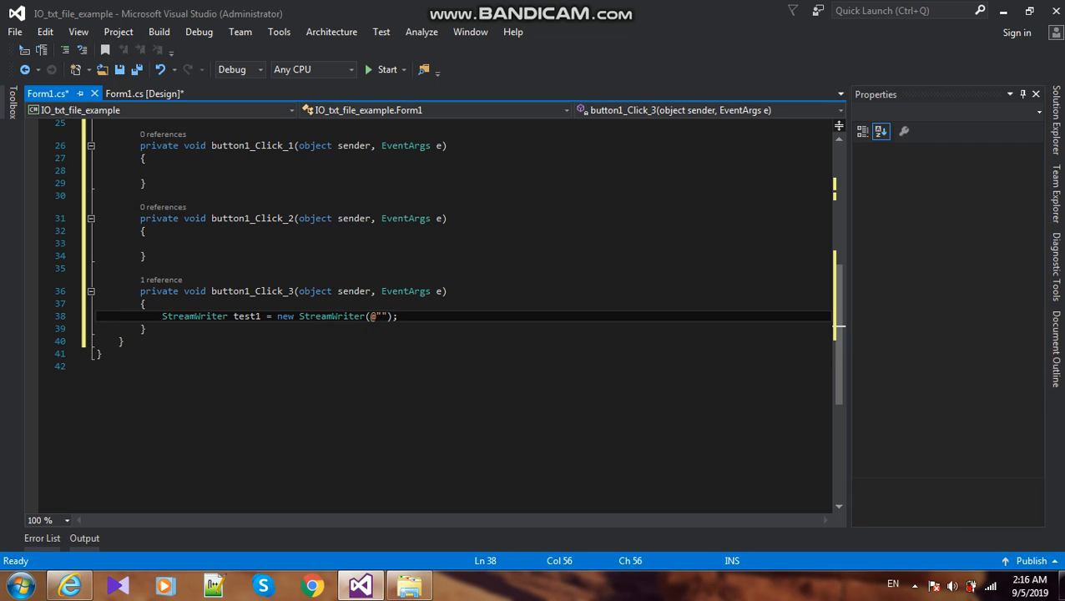
pyautogui.moveTo(377, 315)
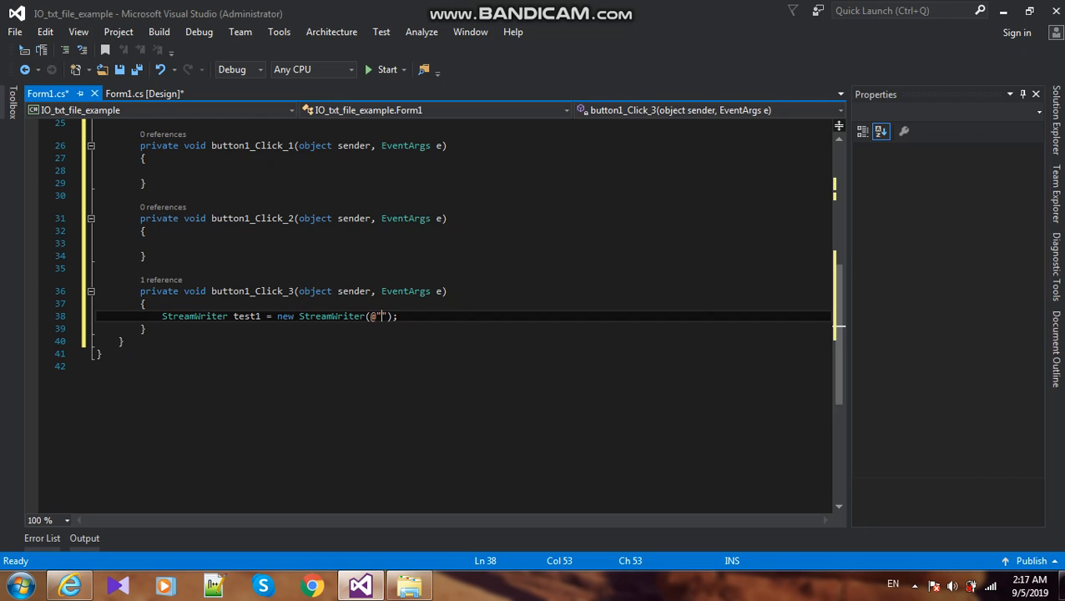
pyautogui.write('E:\\test_folder/')
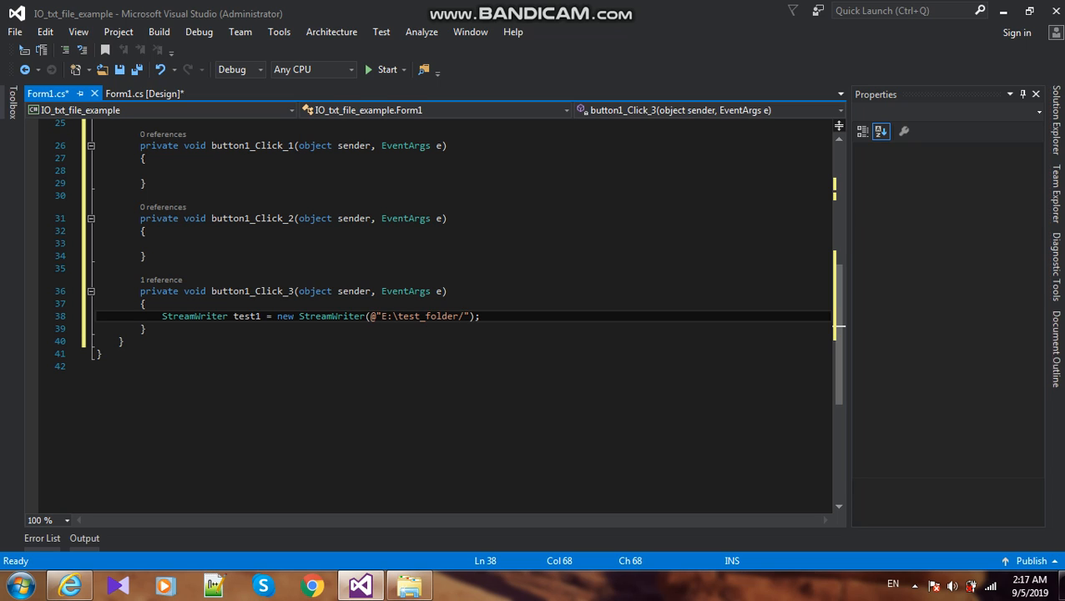
pyautogui.write('txt1')
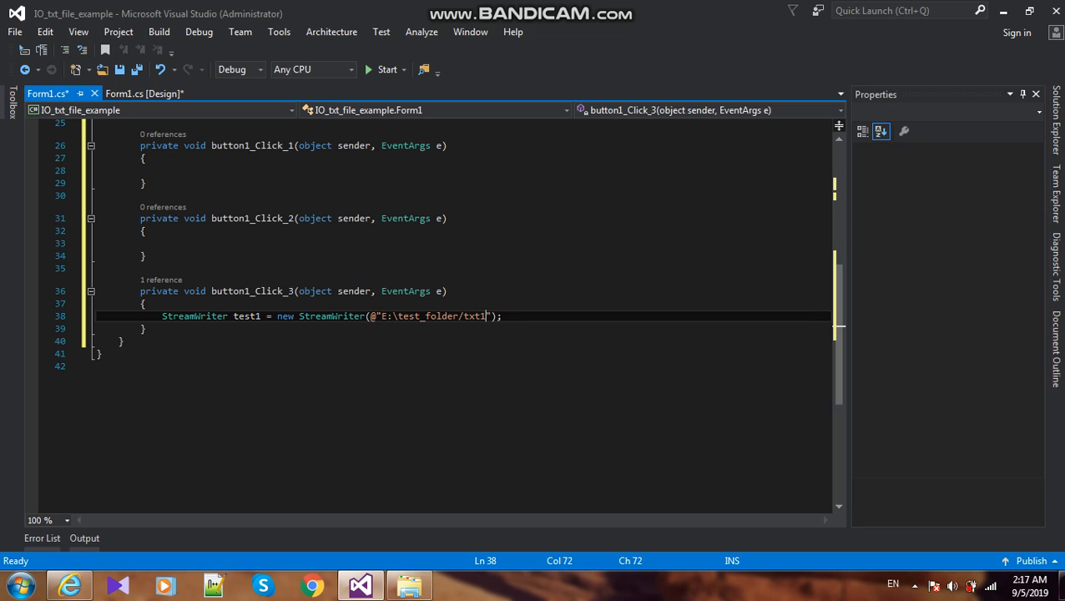
pyautogui.write('_file')
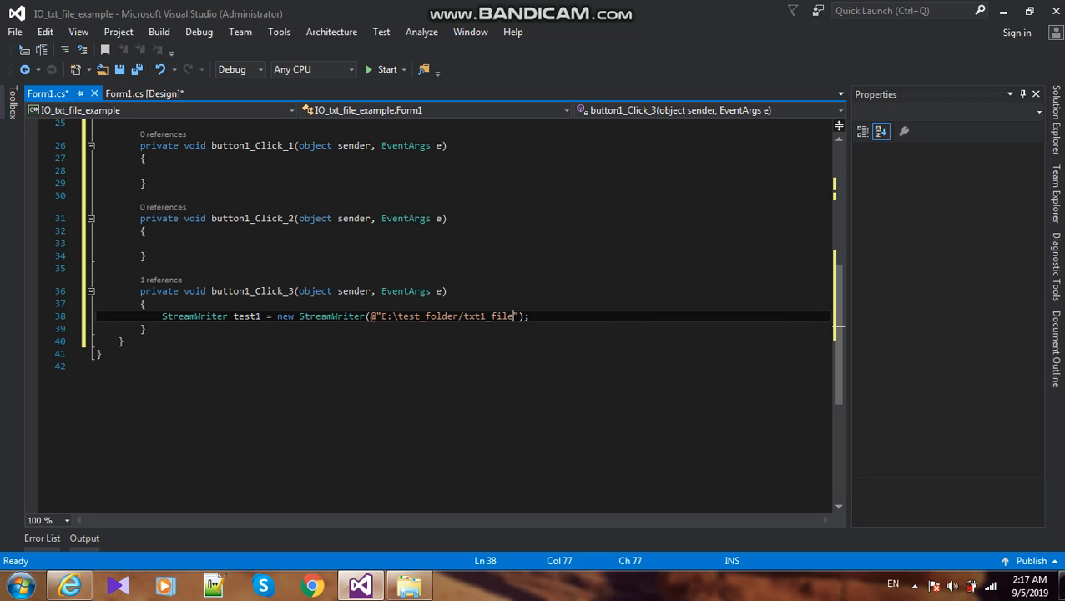
pyautogui.write('.na')
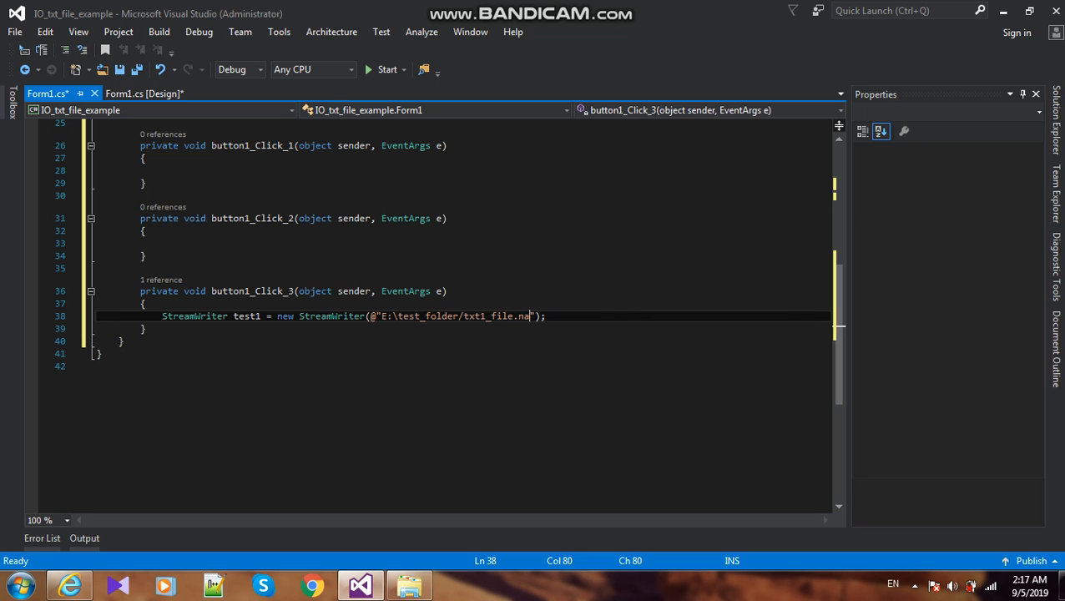
pyautogui.write('txt')
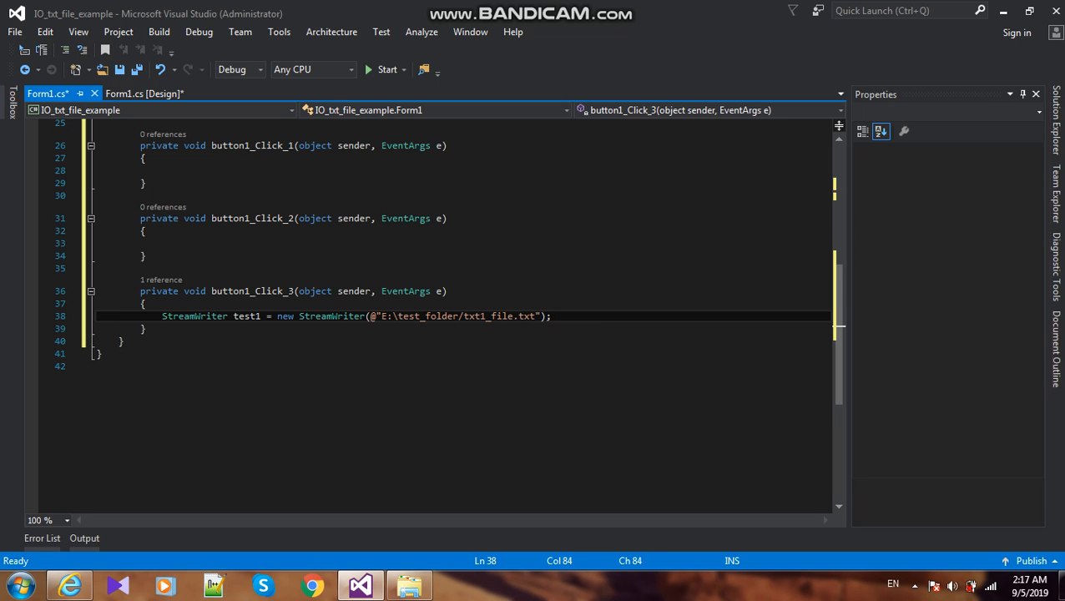
pyautogui.press('enter')
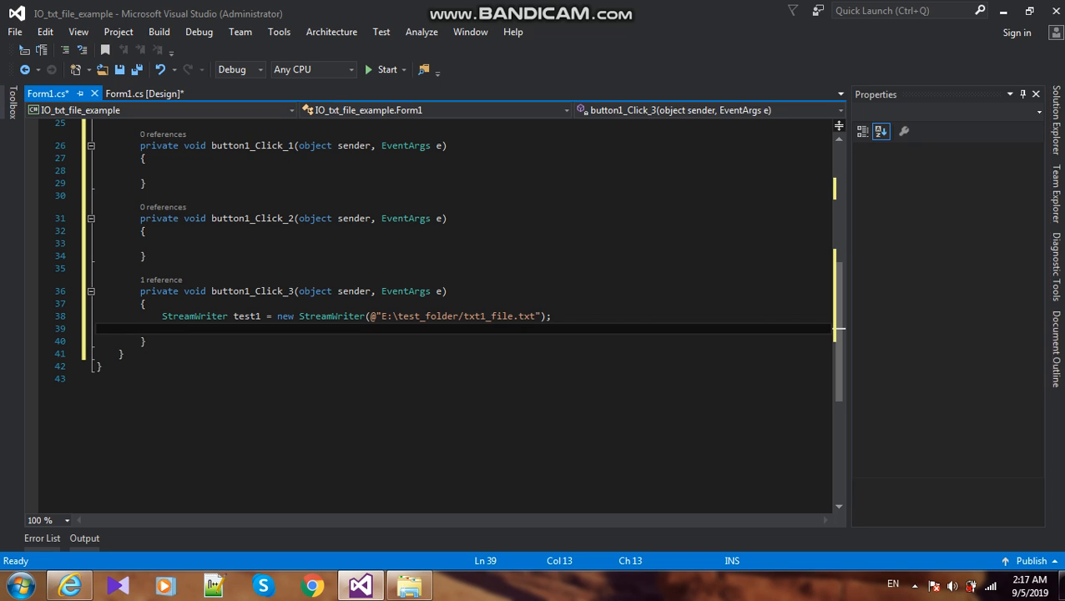
# Add test1.WriteLine("C Sharp Learning youtube Channel"); to the handler
pyautogui.write('t')
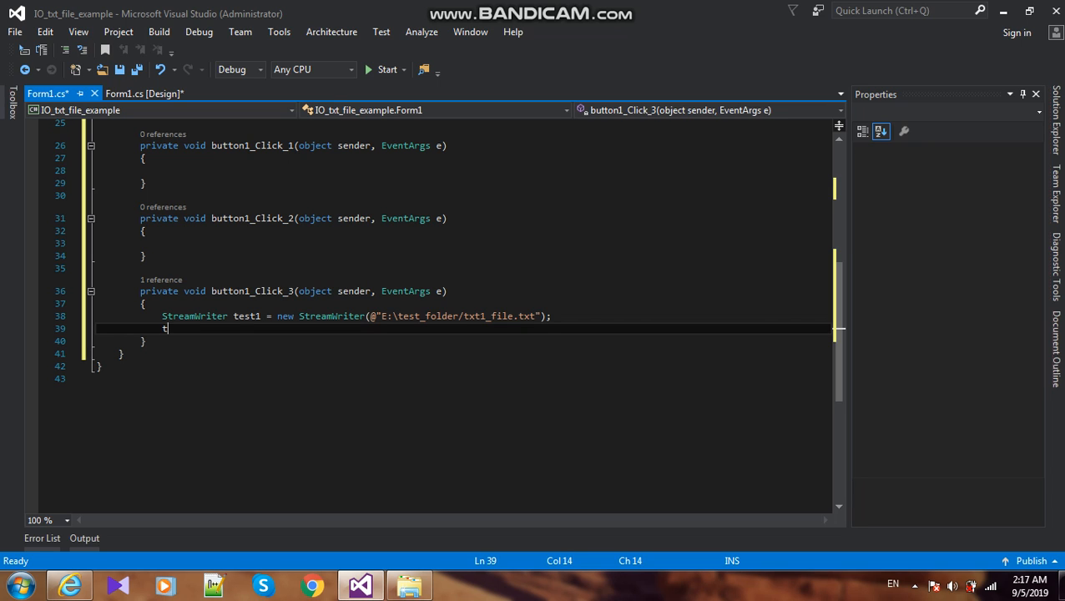
pyautogui.write('est1.')
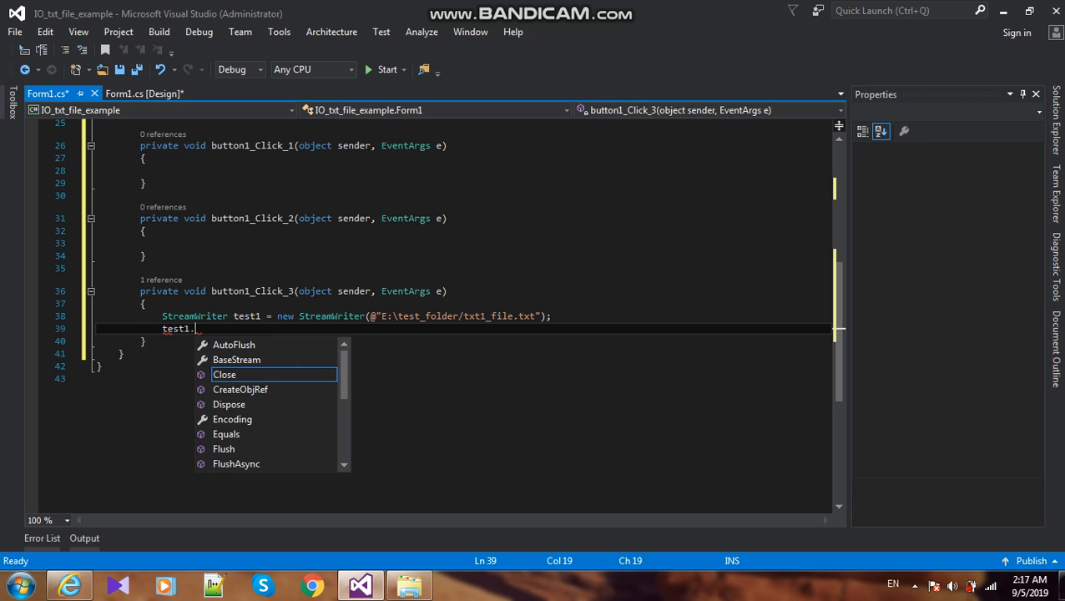
pyautogui.write('wri')
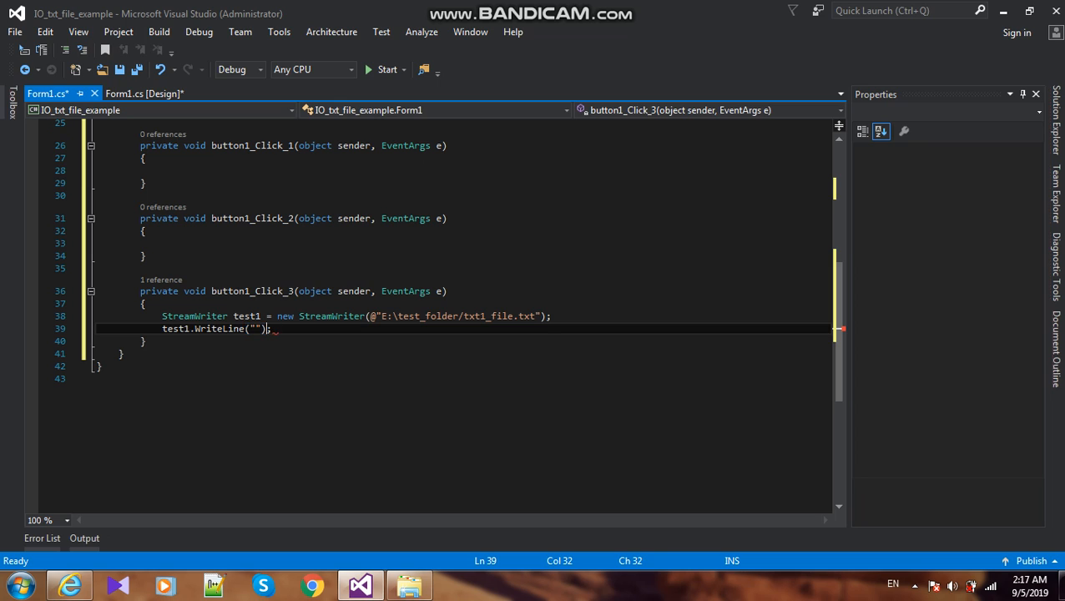
pyautogui.write('C')
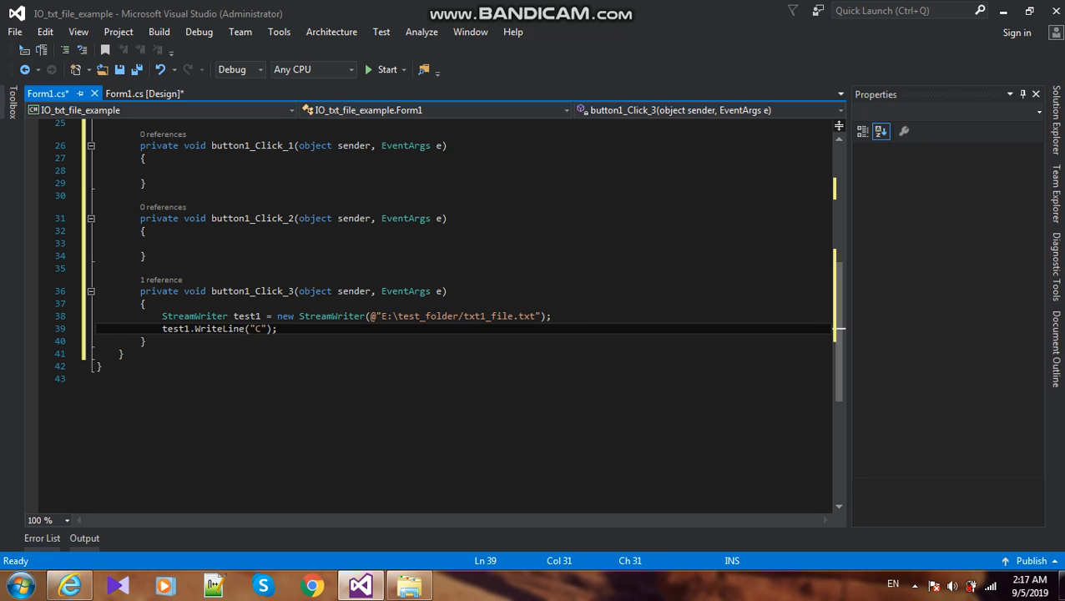
pyautogui.write('" "')
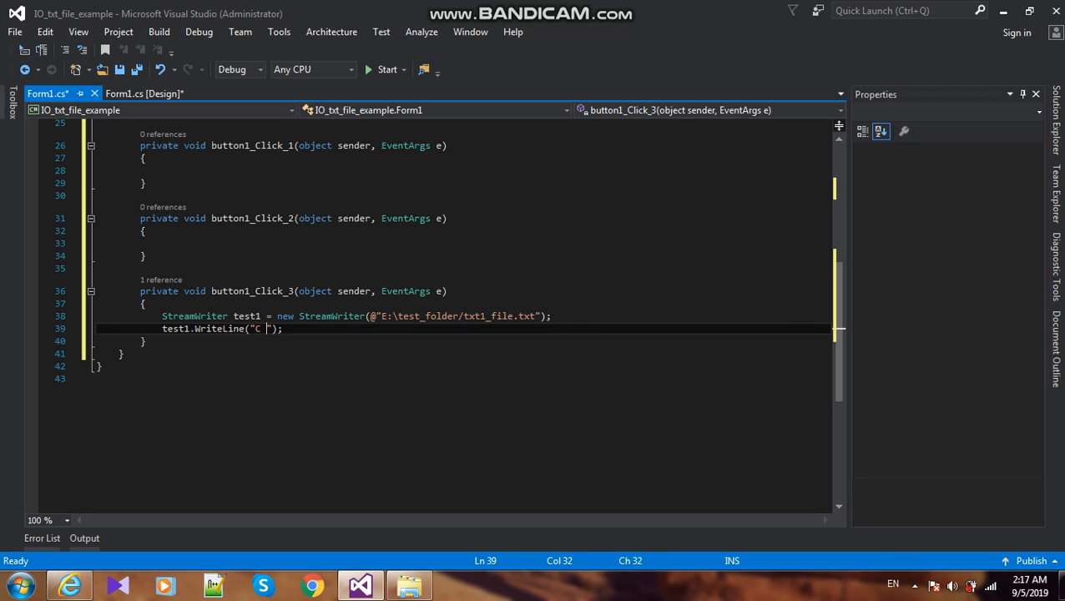
pyautogui.write('Sharp')
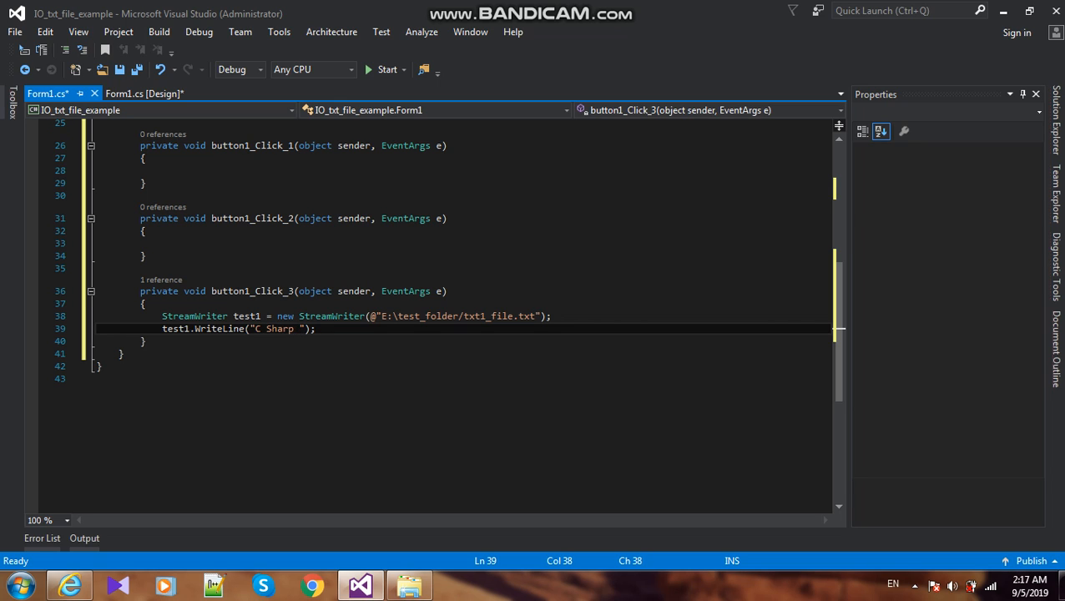
pyautogui.write('Learning')
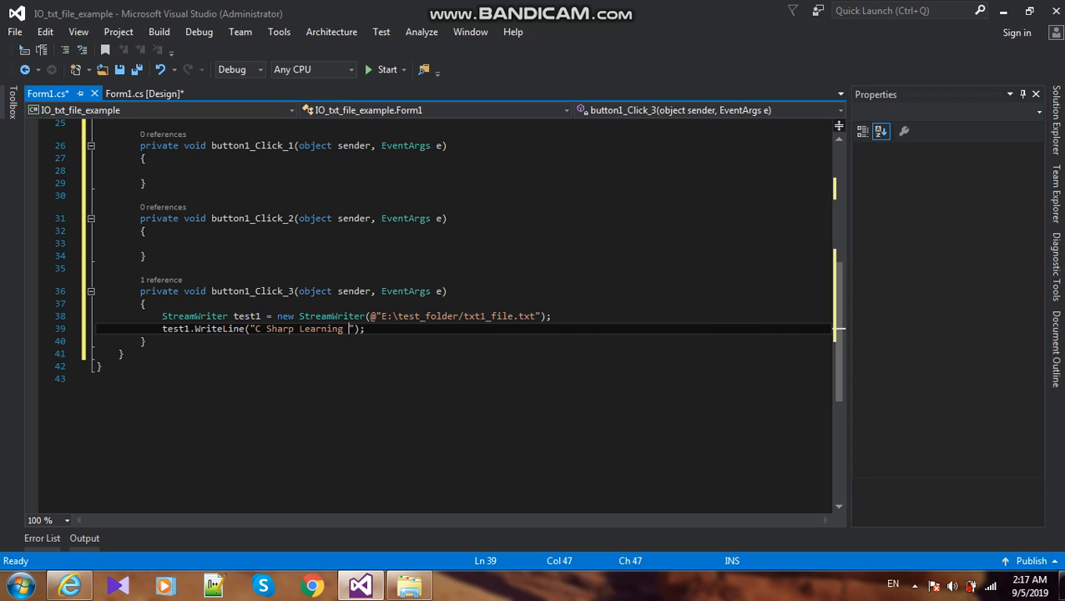
pyautogui.write('youtube')
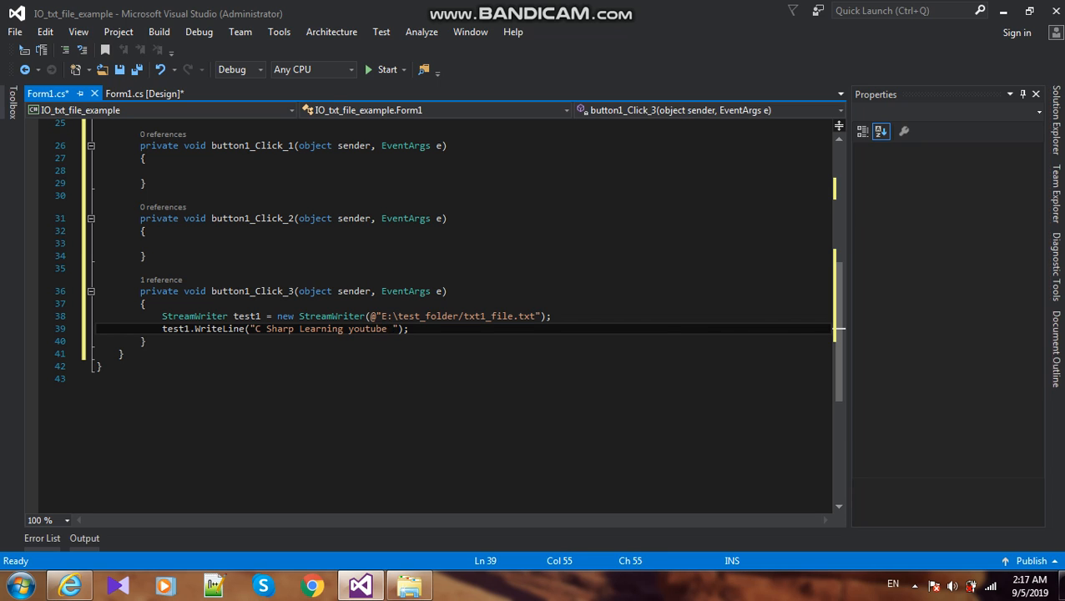
pyautogui.write('Chan')
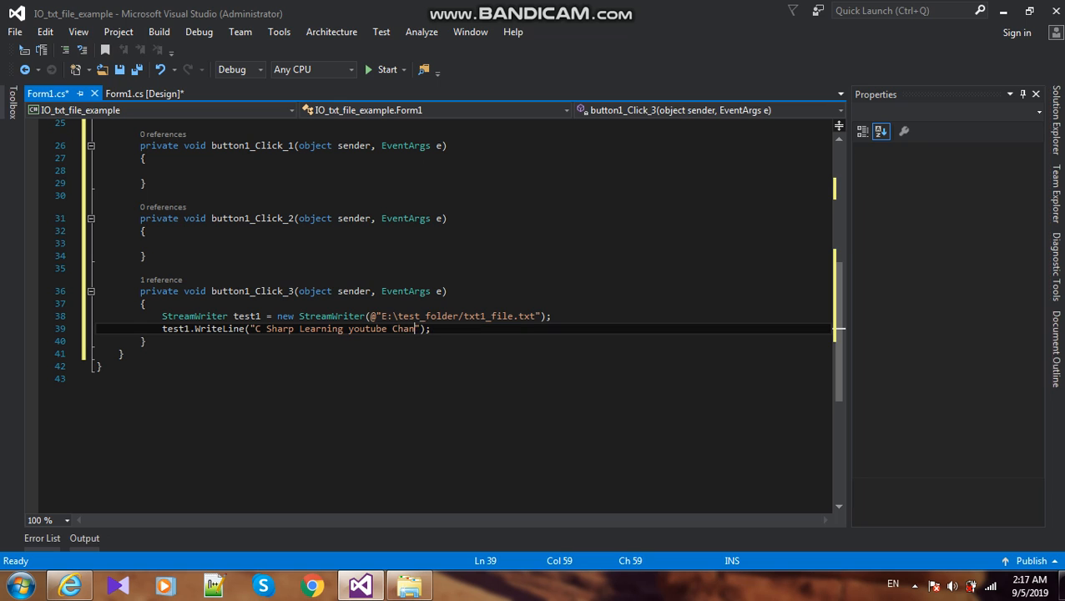
pyautogui.write('nel')
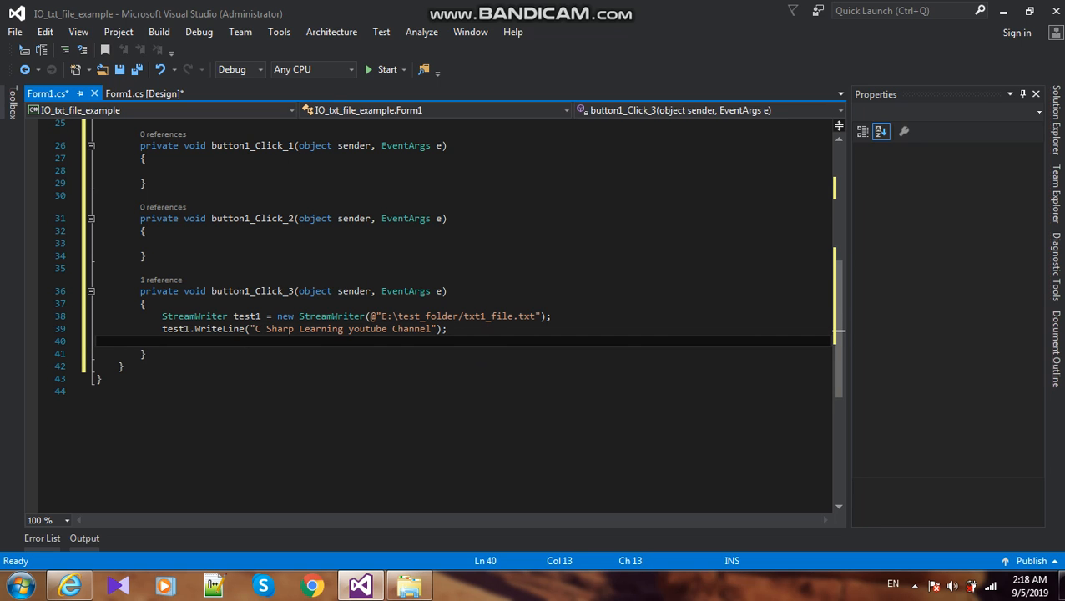
# Close the writer with test1.Close(); on the next line
pyautogui.write('text')
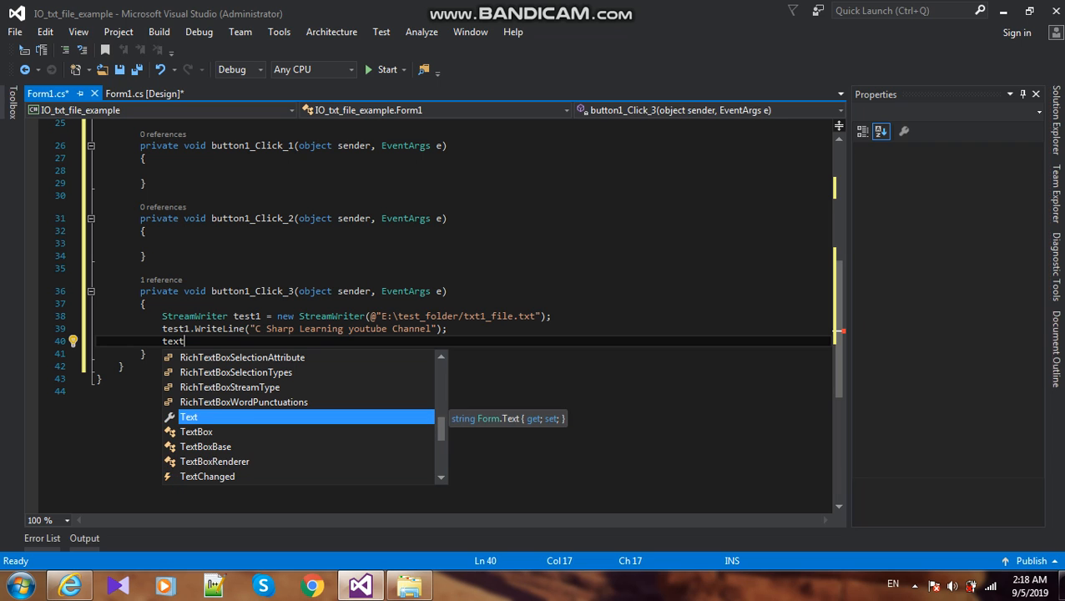
pyautogui.press('BackSpace')
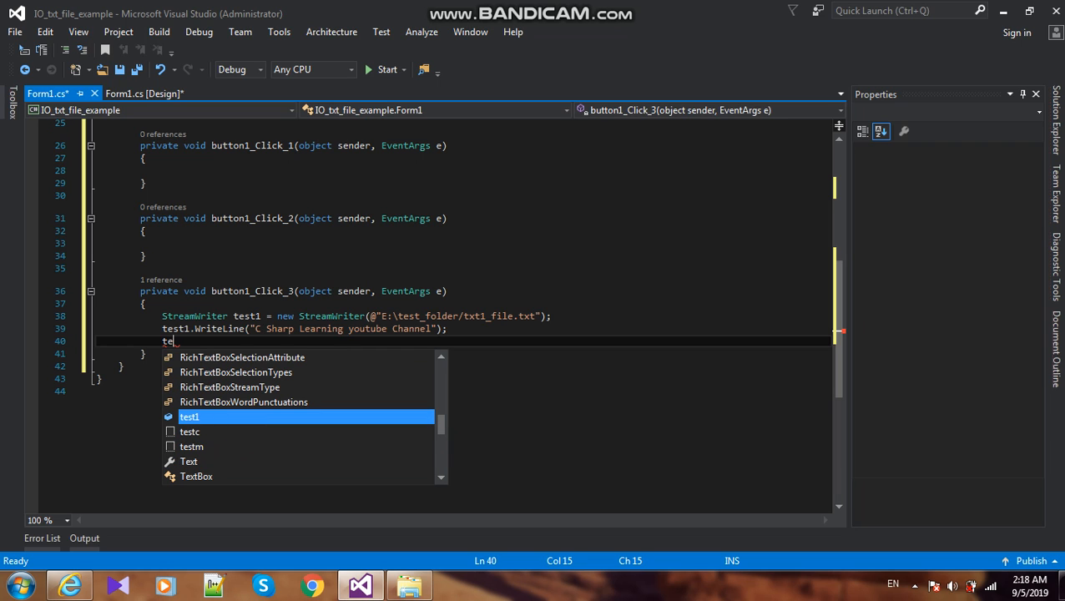
pyautogui.write('st1.')
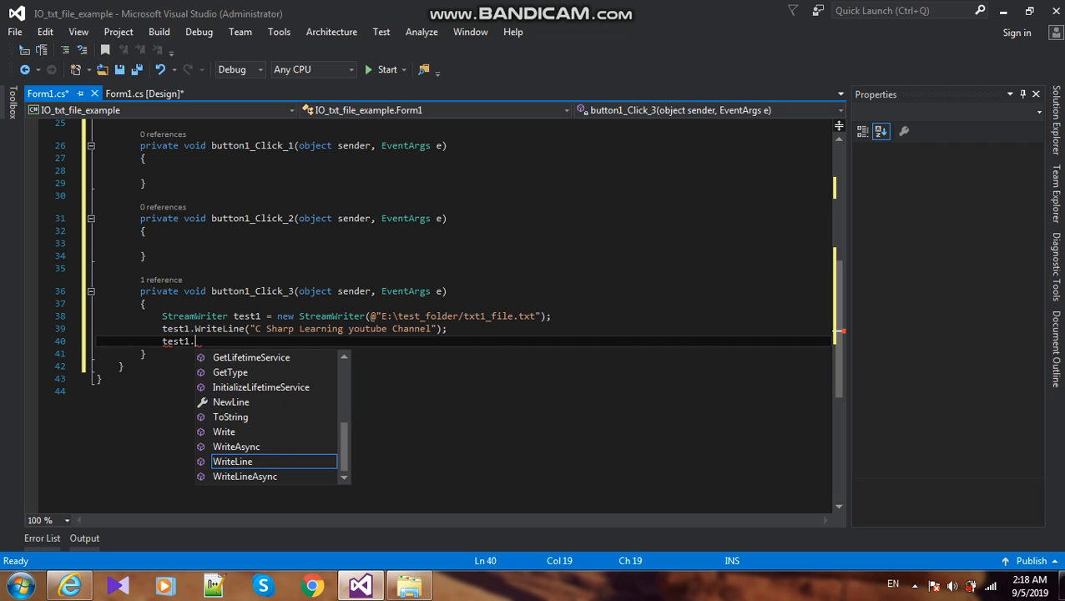
pyautogui.write('clo')
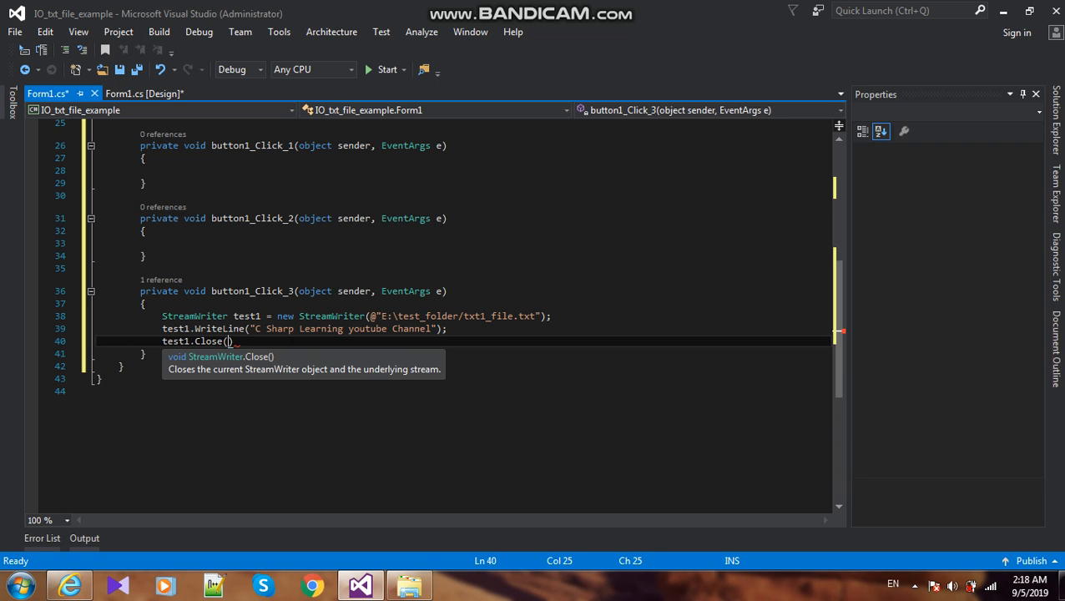
pyautogui.write(';')
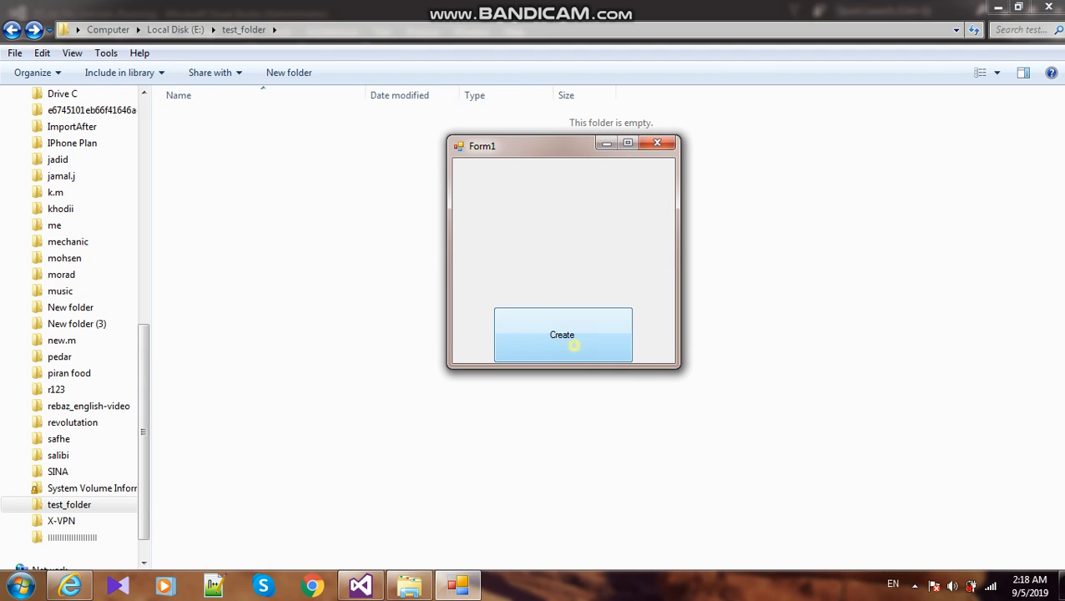
# Click Create on the running form, then open the new txt1_file.txt
pyautogui.click(562, 334)
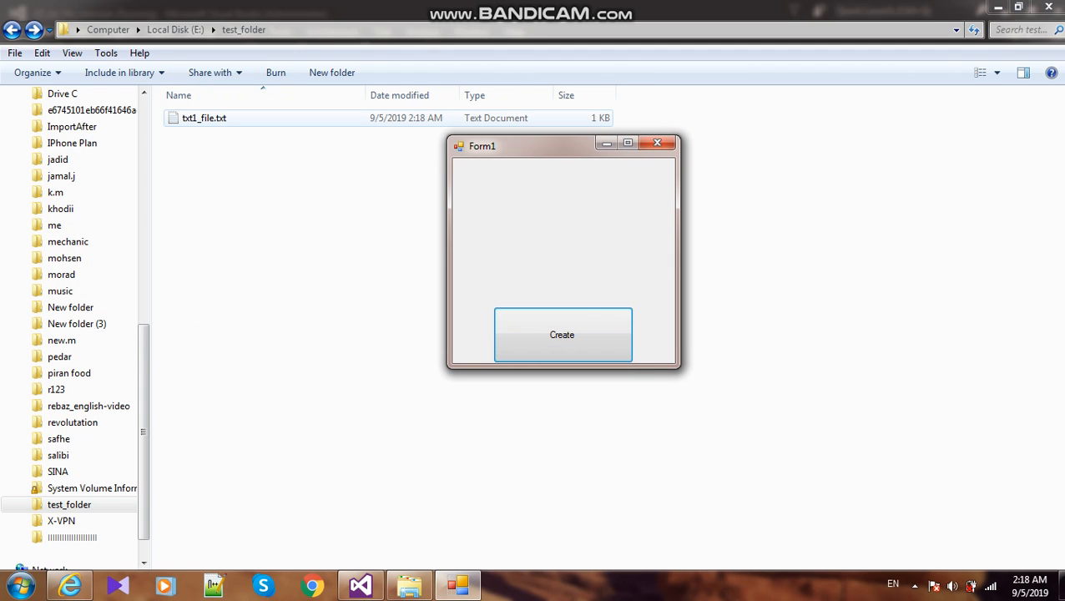
pyautogui.click(562, 334)
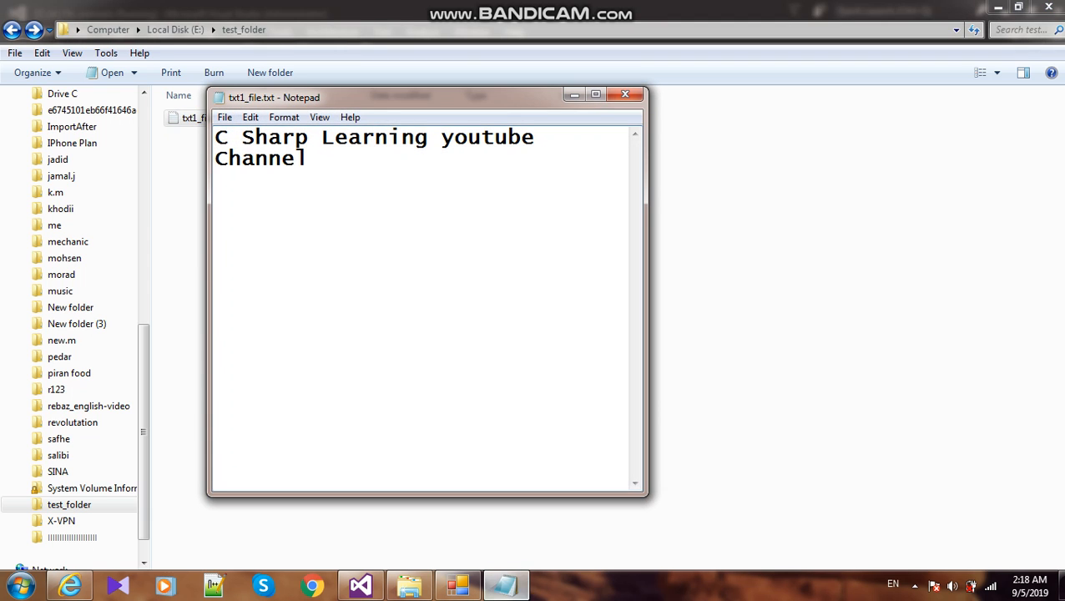
# Switch from Notepad back to the Visual Studio code window
pyautogui.click(361, 584)
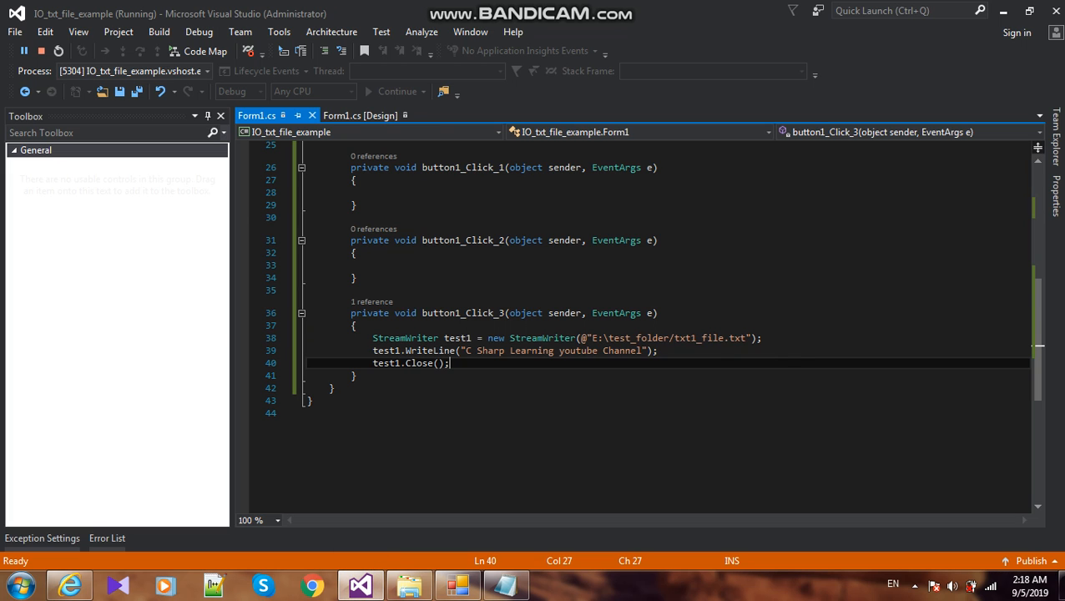